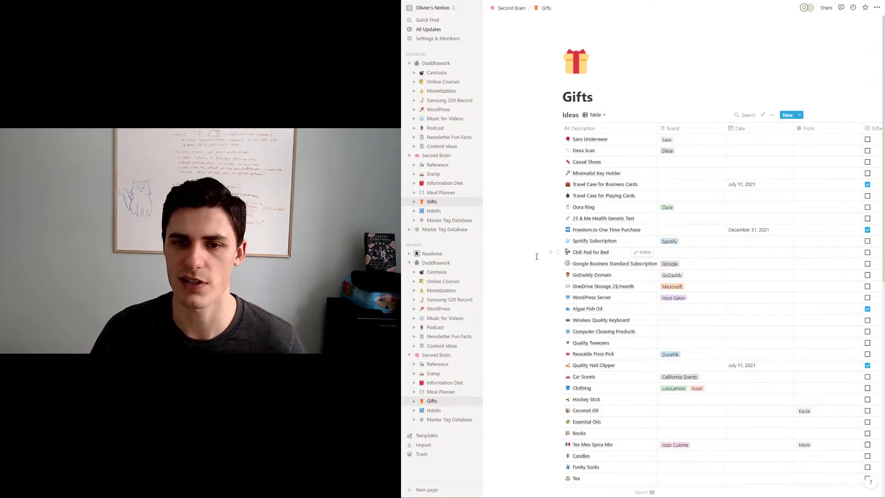
mouse_move(633, 128)
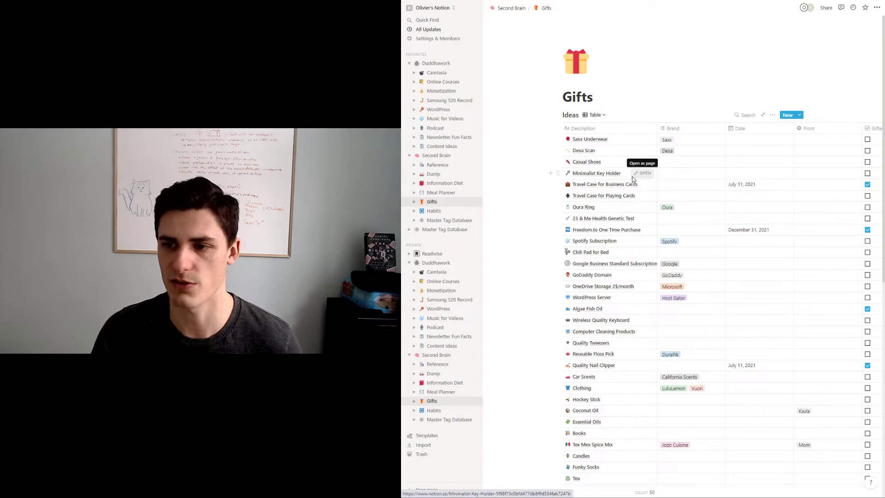
mouse_move(603, 196)
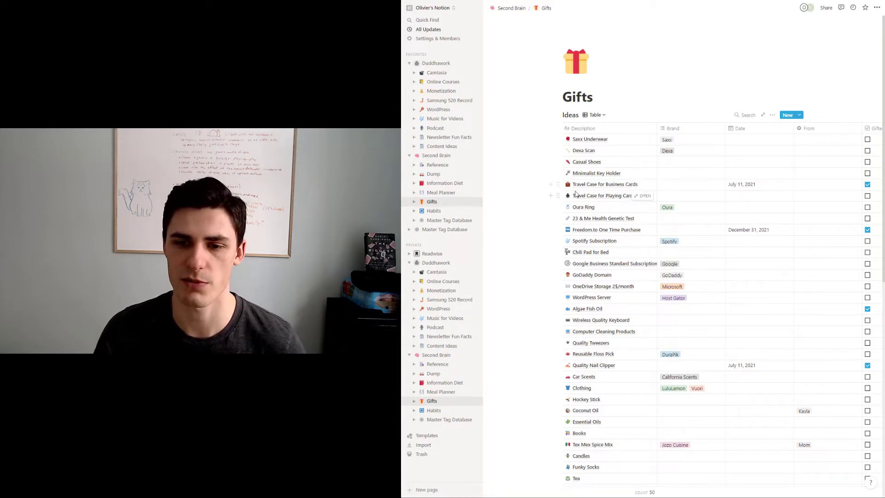
mouse_move(536, 195)
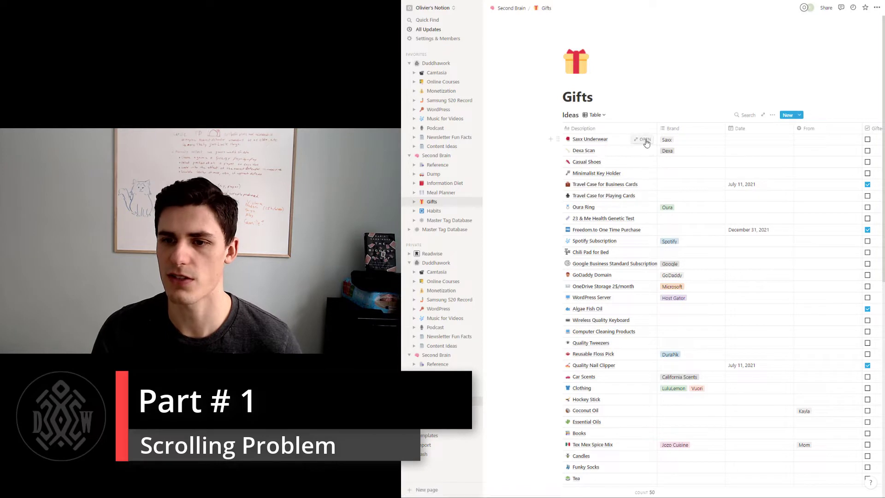
mouse_move(653, 457)
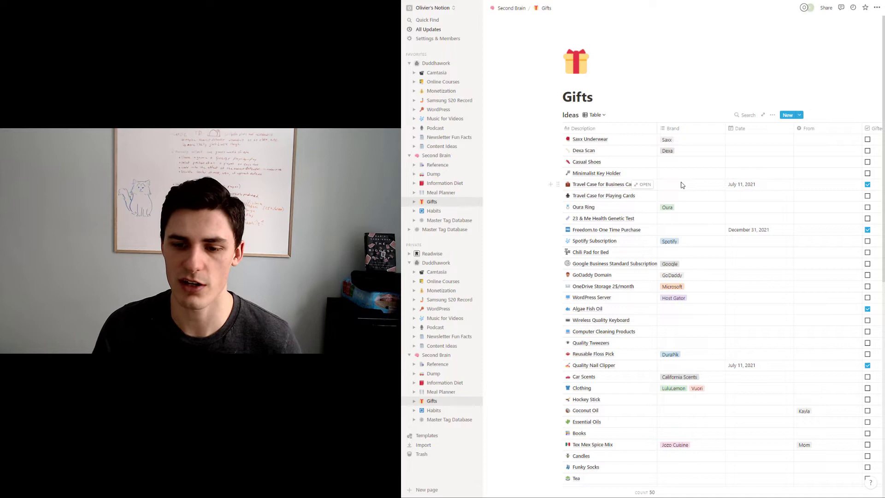
scroll(down, 3)
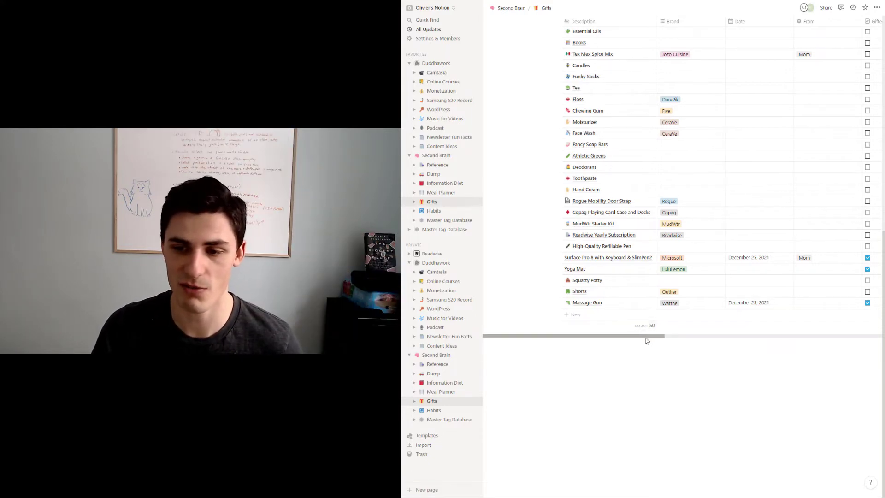
scroll(right, 3)
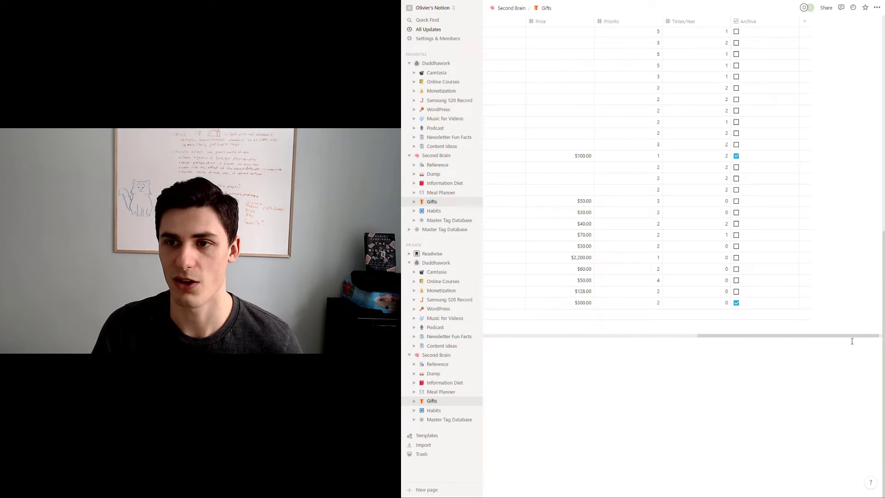
scroll(up, 3)
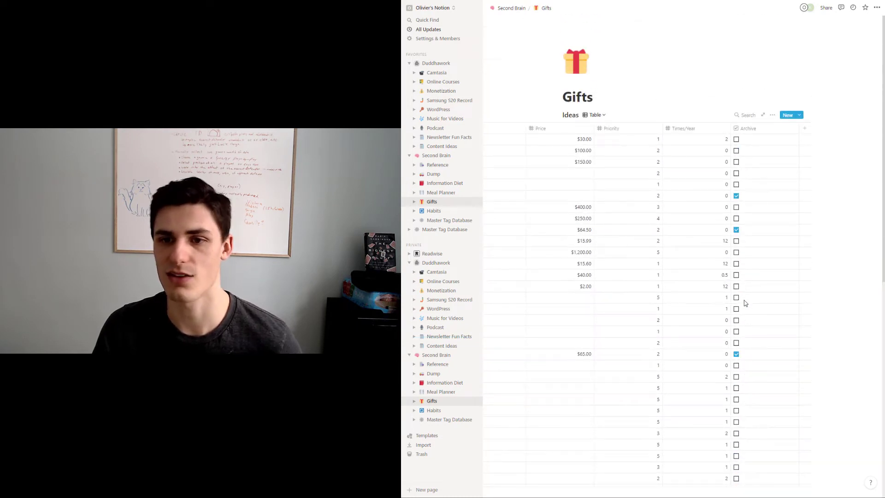
scroll(down, 3)
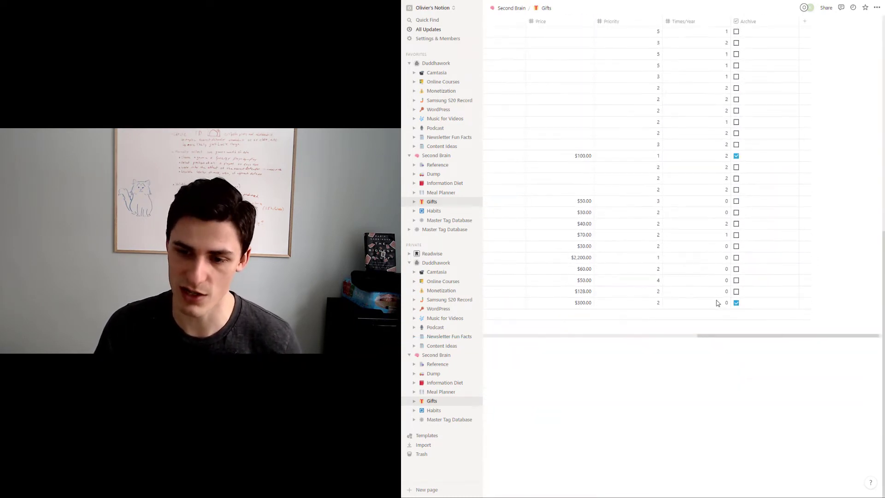
scroll(left, 3)
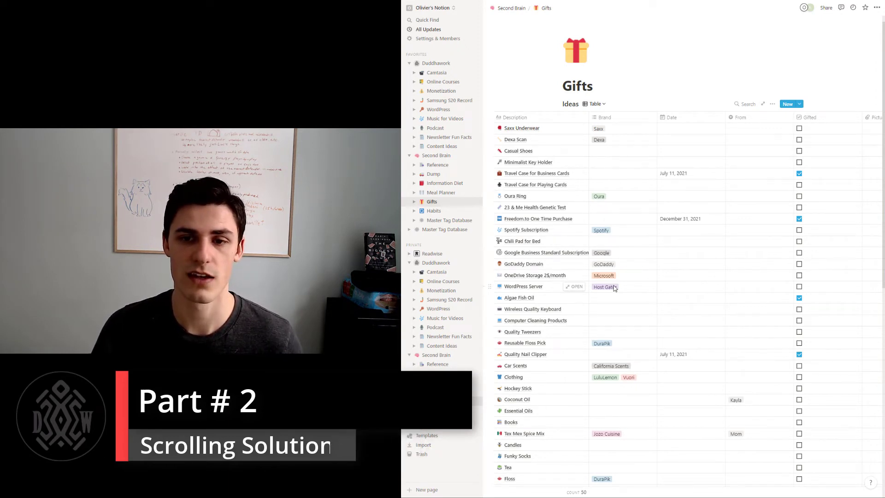
scroll(right, 3)
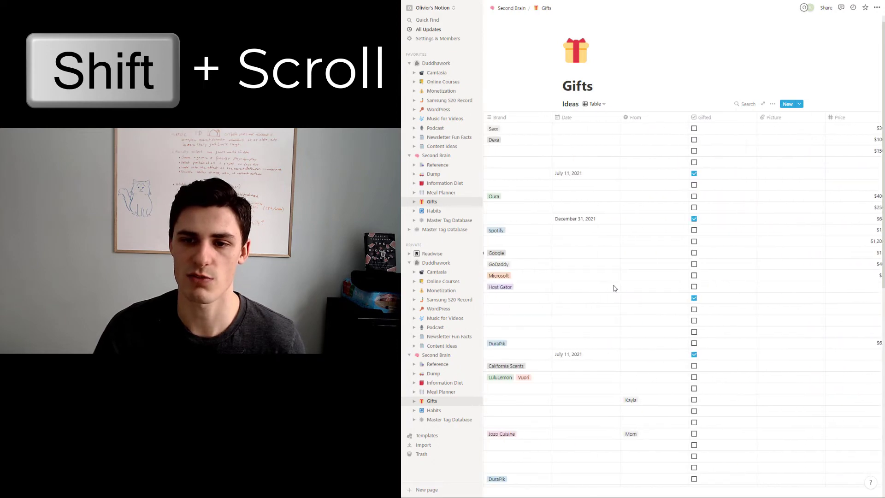
scroll(left, 3)
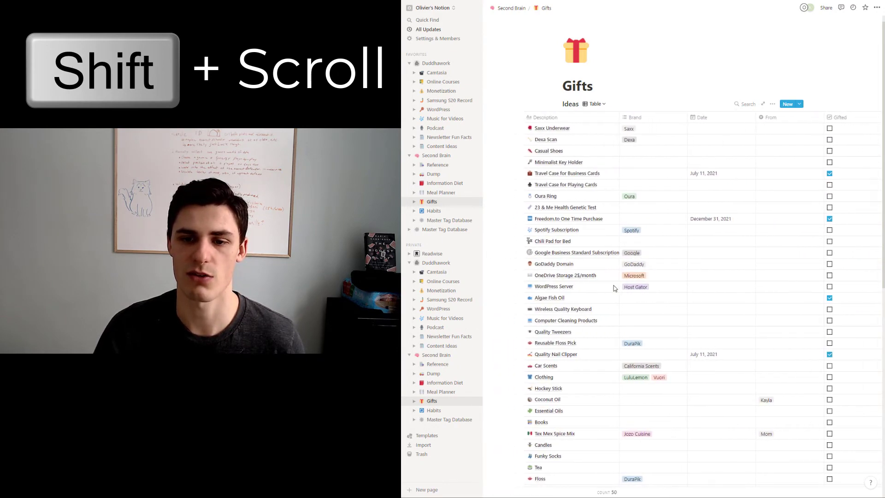
scroll(down, 3)
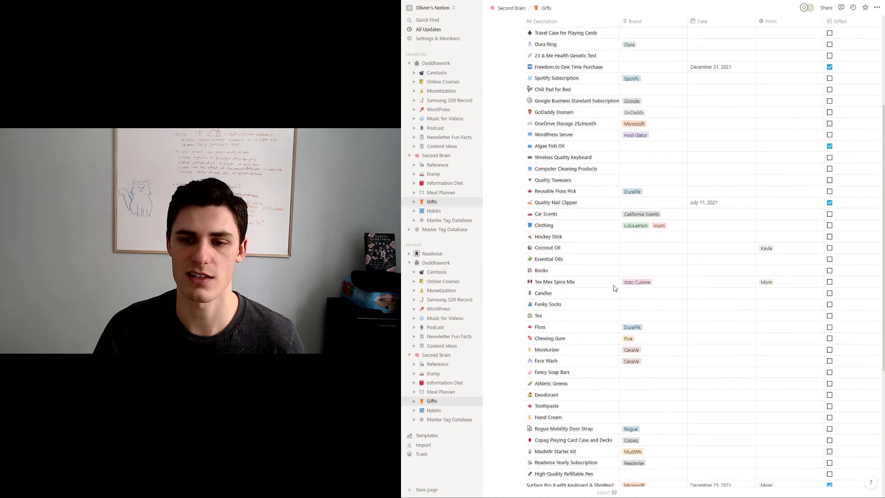
scroll(up, 3)
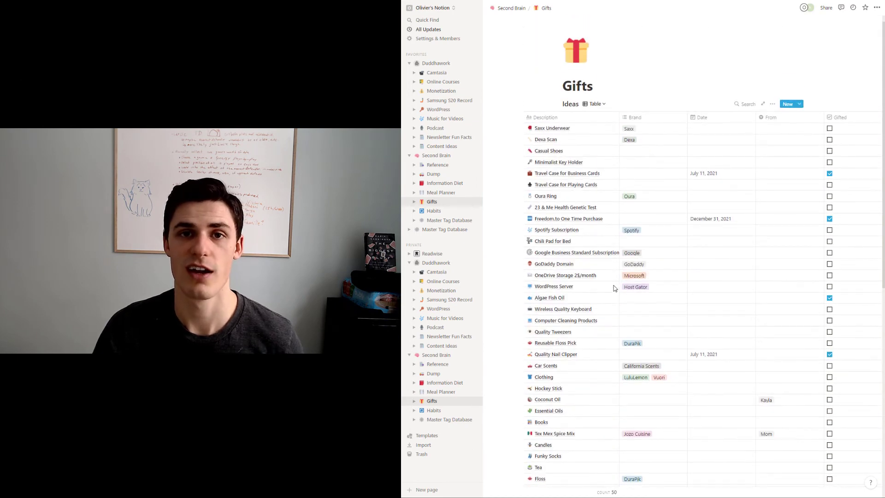